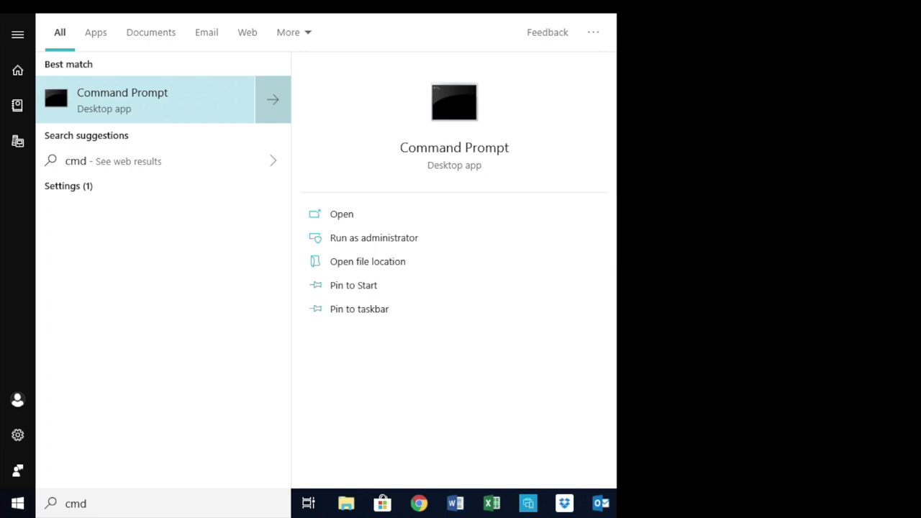
{"action": "mouse_move", "coordinate": [213, 74]}
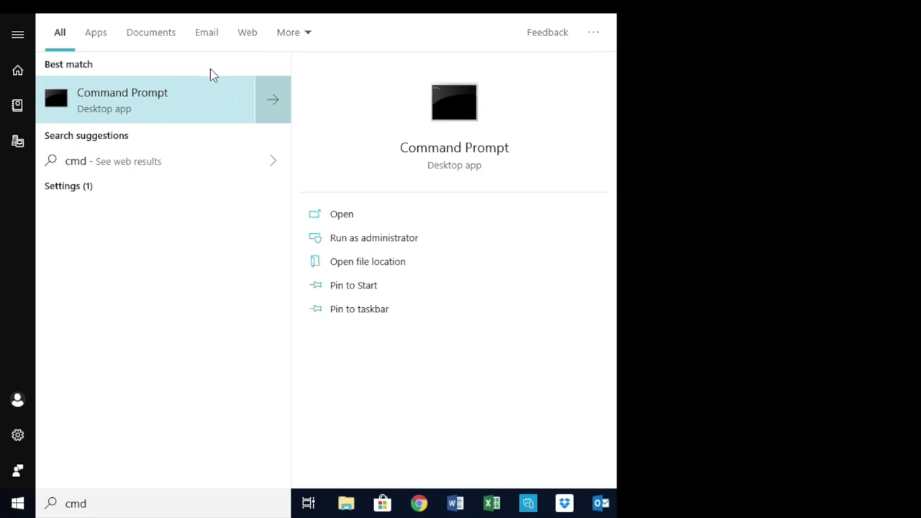
- Launch Command Prompt as administrator and approve the User Account Control prompt
{"action": "right_click", "coordinate": [122, 99]}
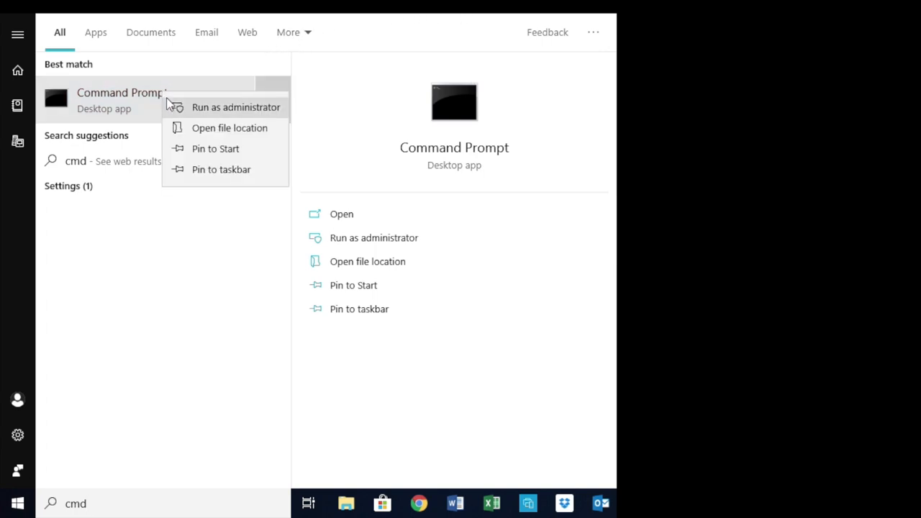
{"action": "left_click", "coordinate": [236, 106]}
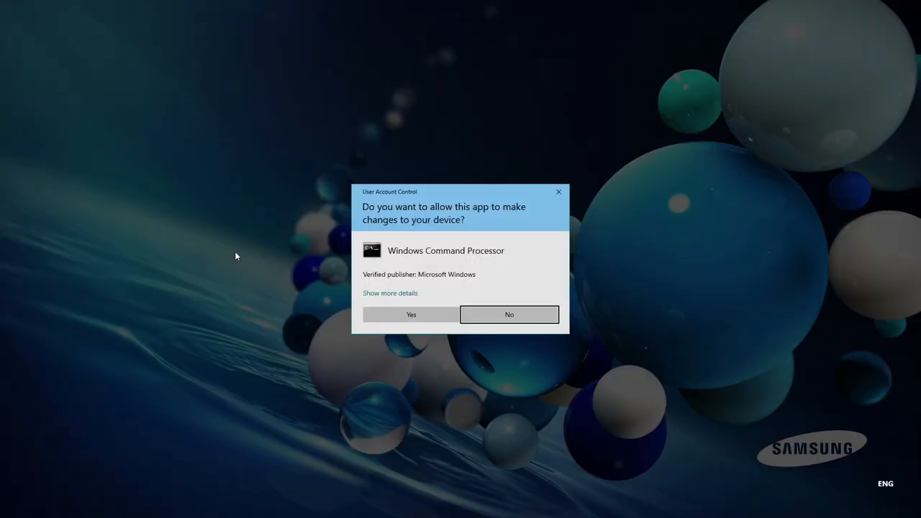
{"action": "left_click", "coordinate": [412, 314]}
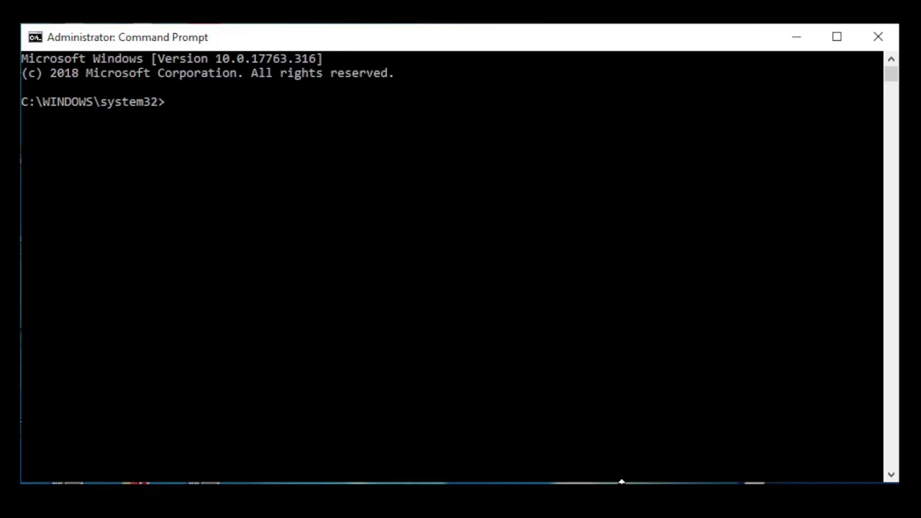
- Run chkdsk c: in read-only mode, dropping the /f switch before executing
{"action": "type", "text": "chkd"}
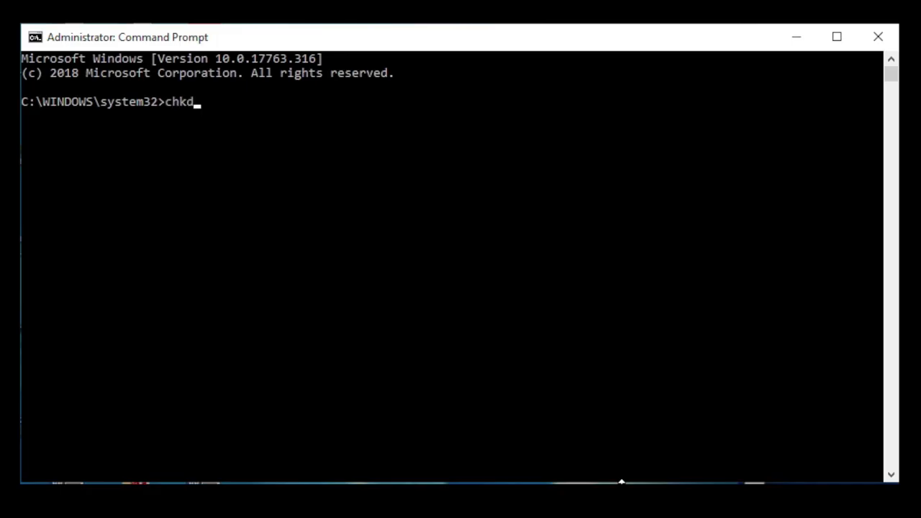
{"action": "type", "text": "sk /"}
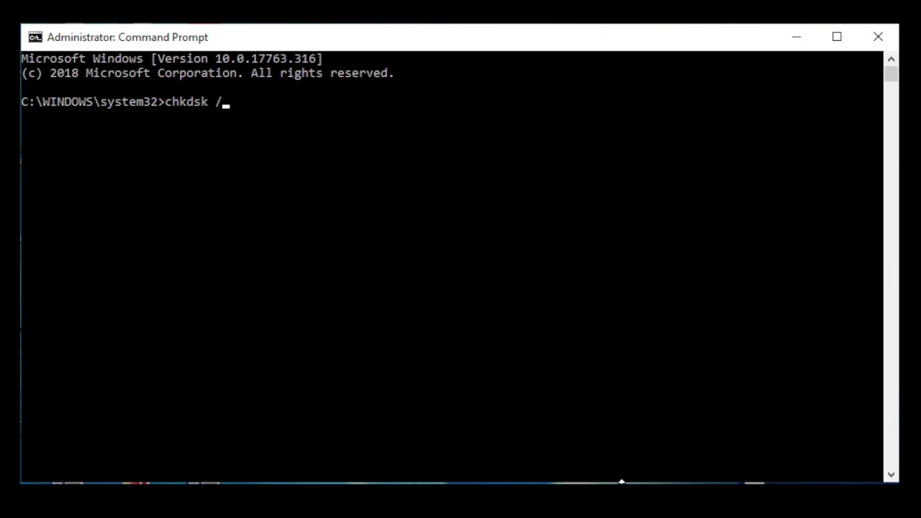
{"action": "key", "text": "Backspace"}
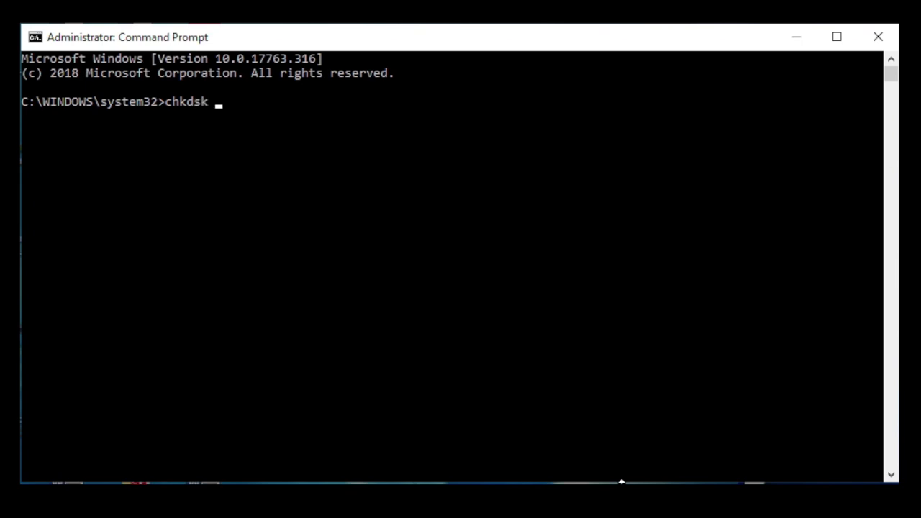
{"action": "type", "text": "c:"}
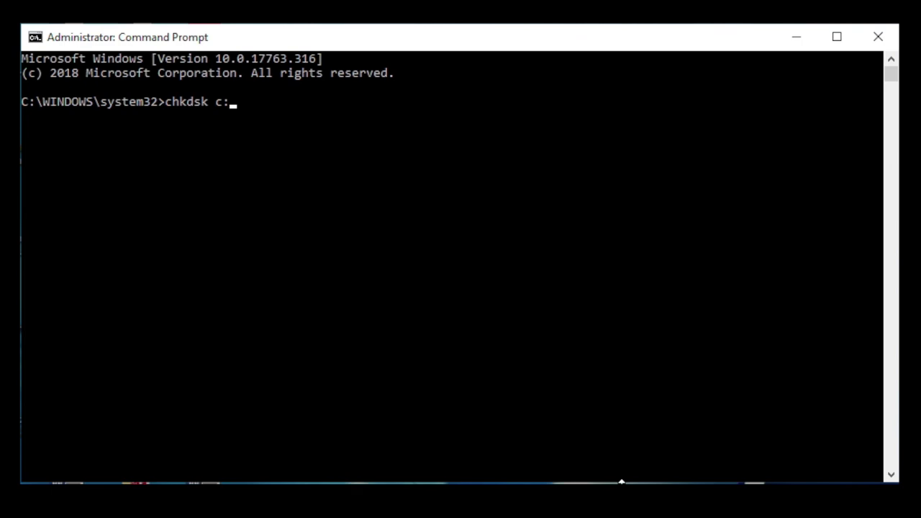
{"action": "type", "text": "/f"}
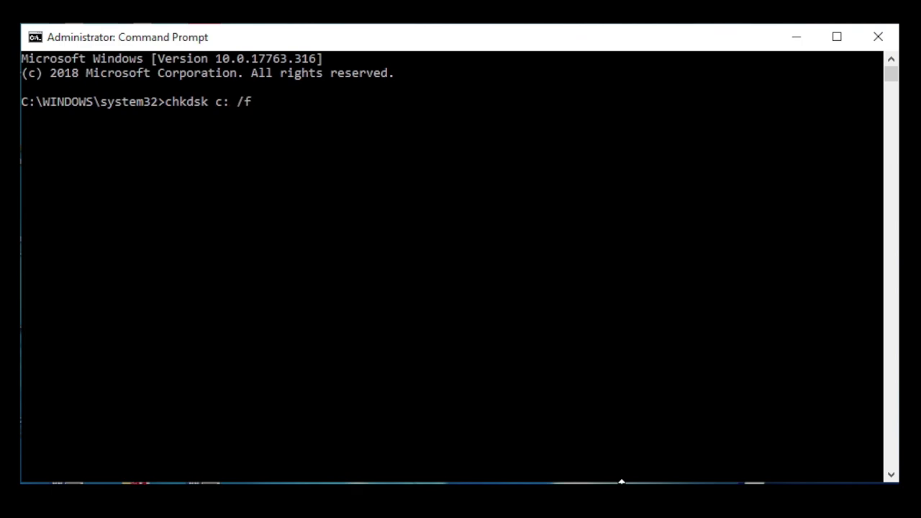
{"action": "key", "text": "Backspace"}
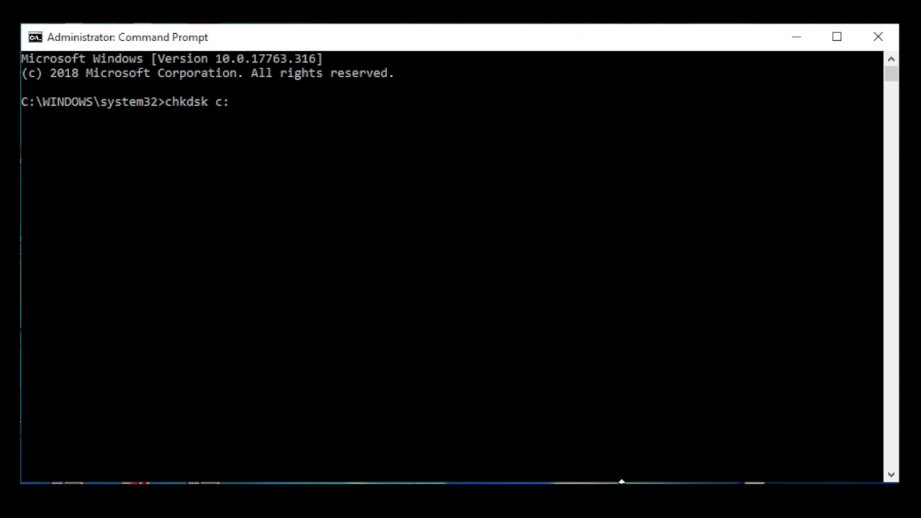
{"action": "key", "text": "enter"}
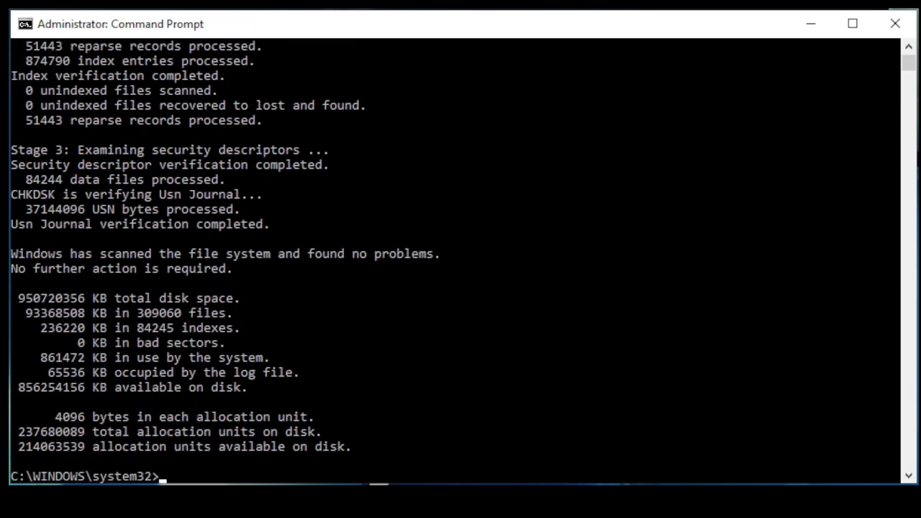
- Review SMART attributes: Power On Hours, Spin Retry, Calibration Retry and Write Error Rate descriptions
{"action": "type", "text": "hdd"}
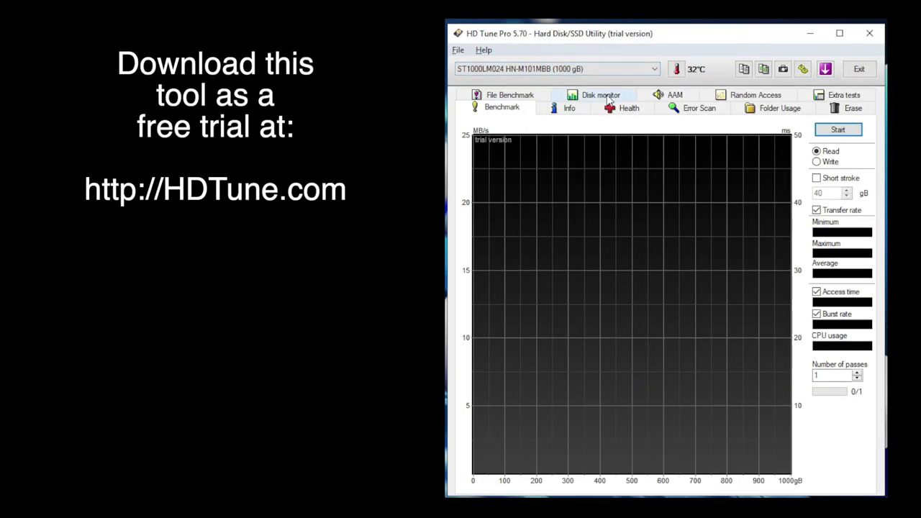
{"action": "left_click", "coordinate": [627, 107]}
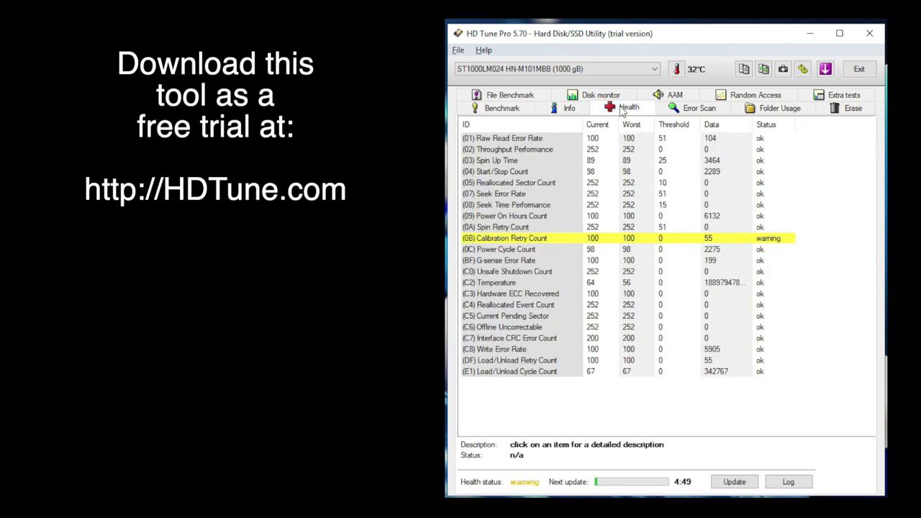
{"action": "mouse_move", "coordinate": [632, 165]}
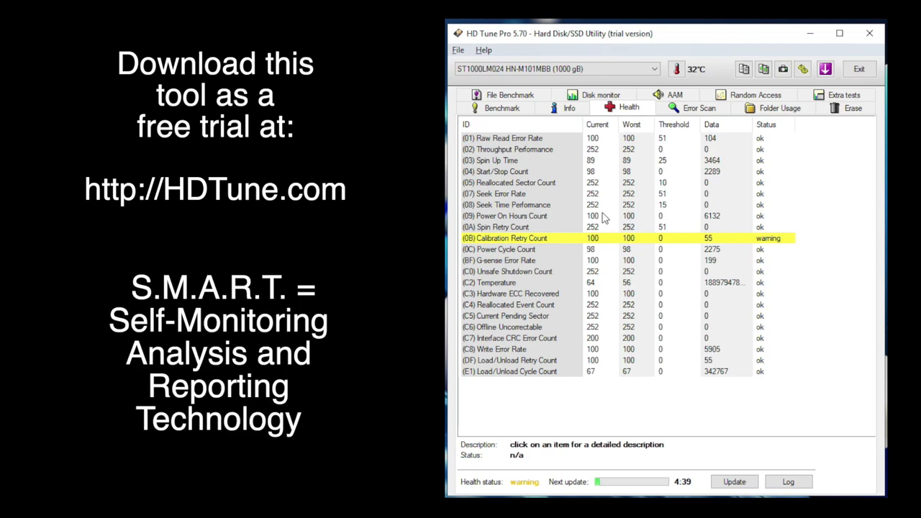
{"action": "left_click", "coordinate": [507, 216]}
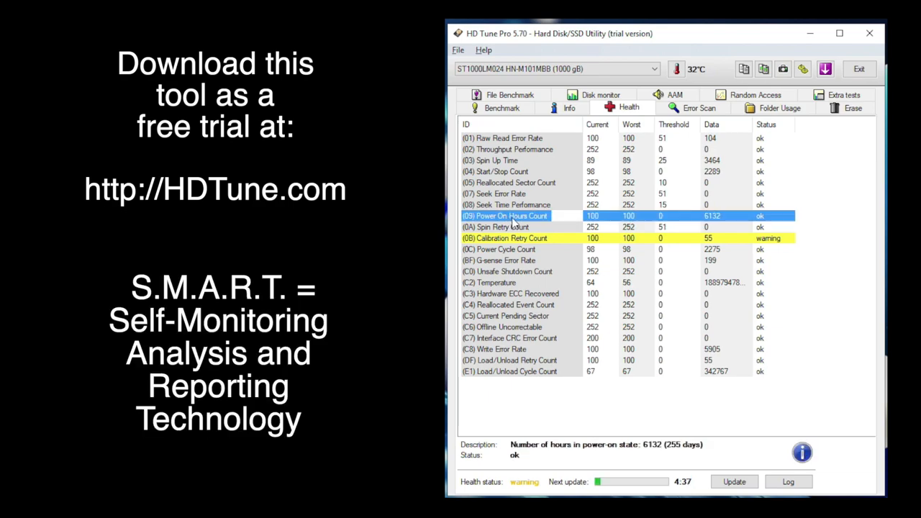
{"action": "left_click", "coordinate": [495, 227]}
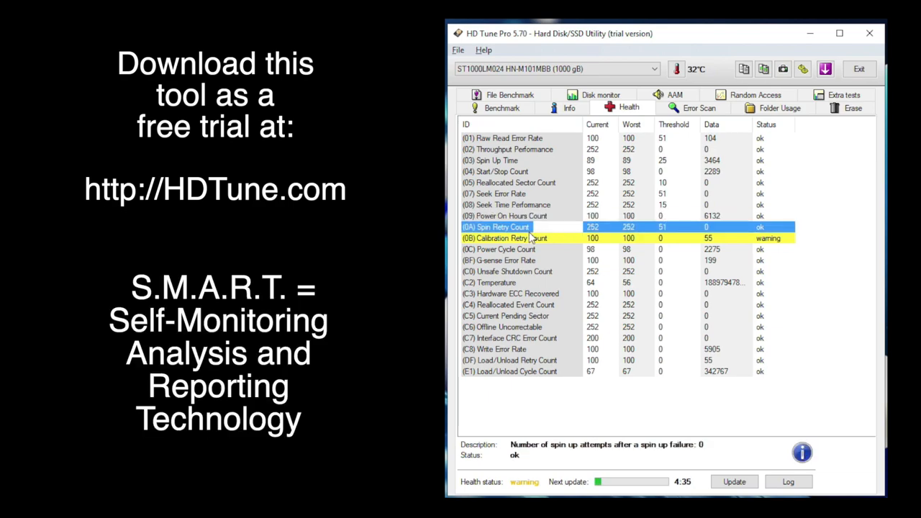
{"action": "left_click", "coordinate": [503, 239]}
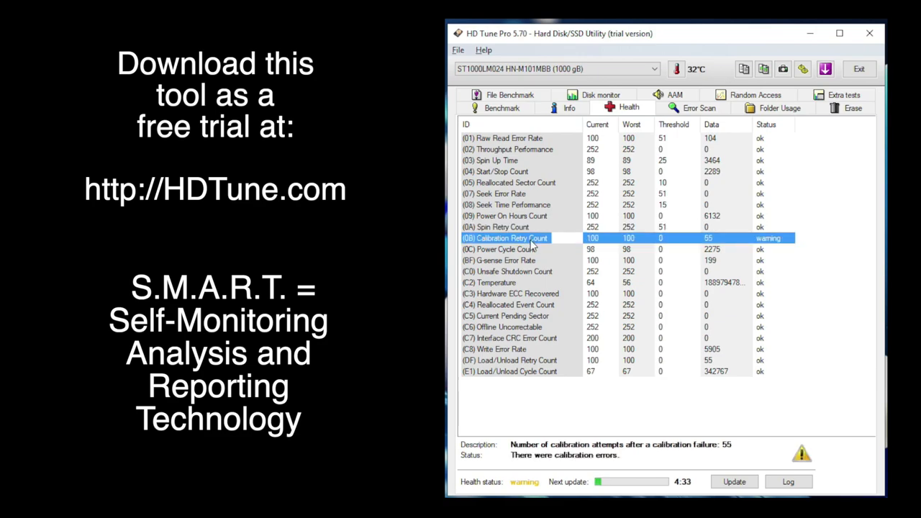
{"action": "mouse_move", "coordinate": [804, 467]}
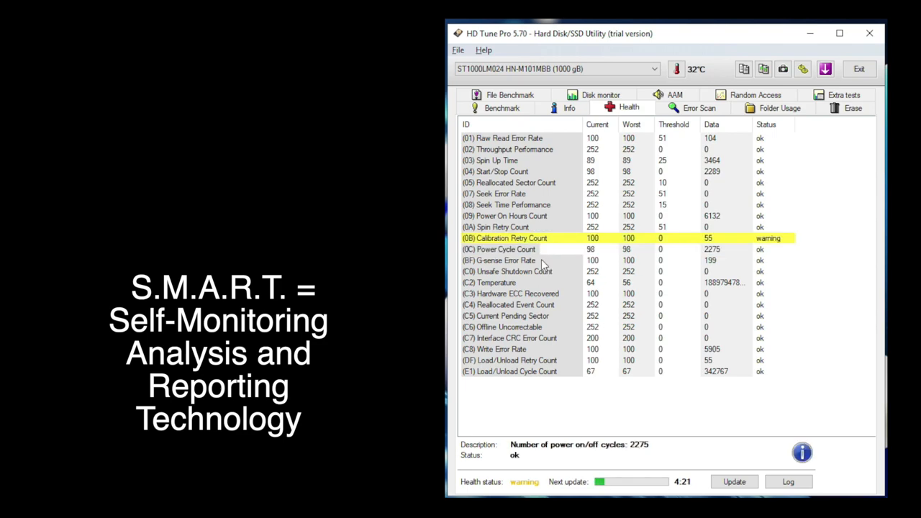
{"action": "mouse_move", "coordinate": [544, 293]}
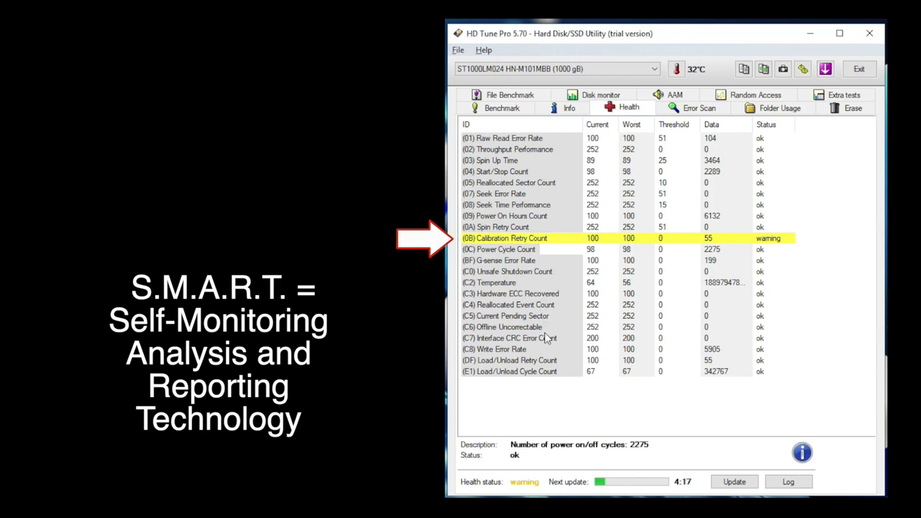
{"action": "left_click", "coordinate": [518, 350]}
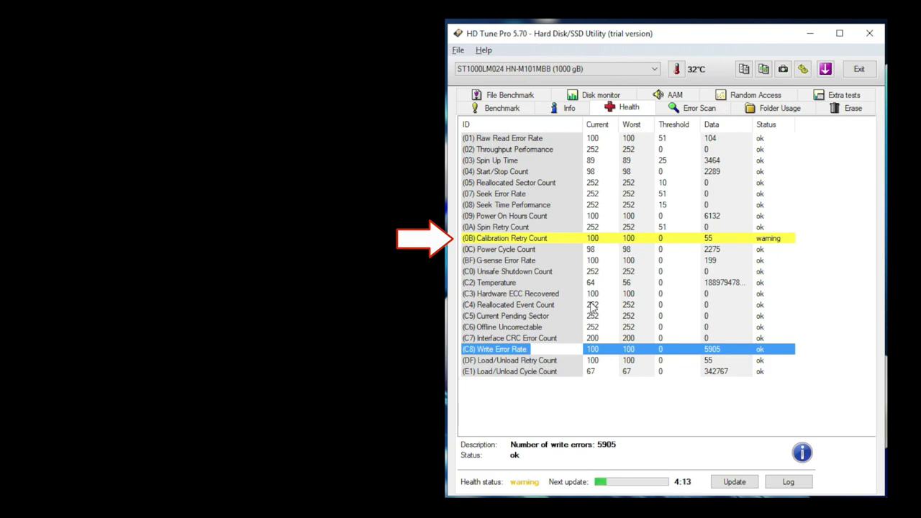
{"action": "mouse_move", "coordinate": [771, 239]}
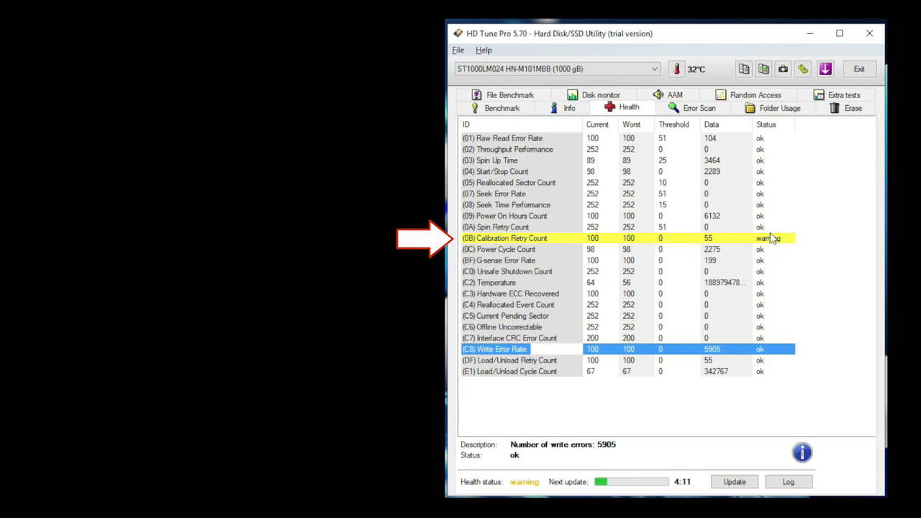
- Start a full (non-quick) error scan of the 1000 GB drive surface
{"action": "left_click", "coordinate": [699, 106]}
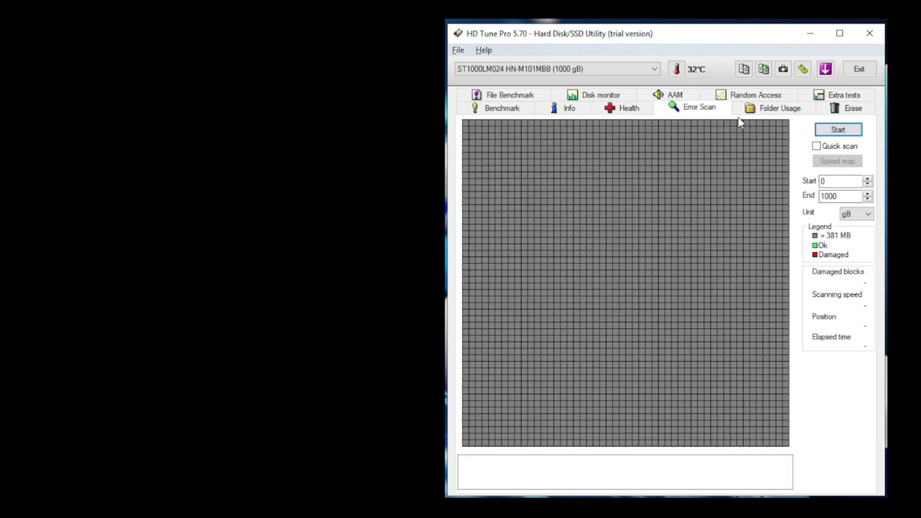
{"action": "left_click", "coordinate": [837, 129]}
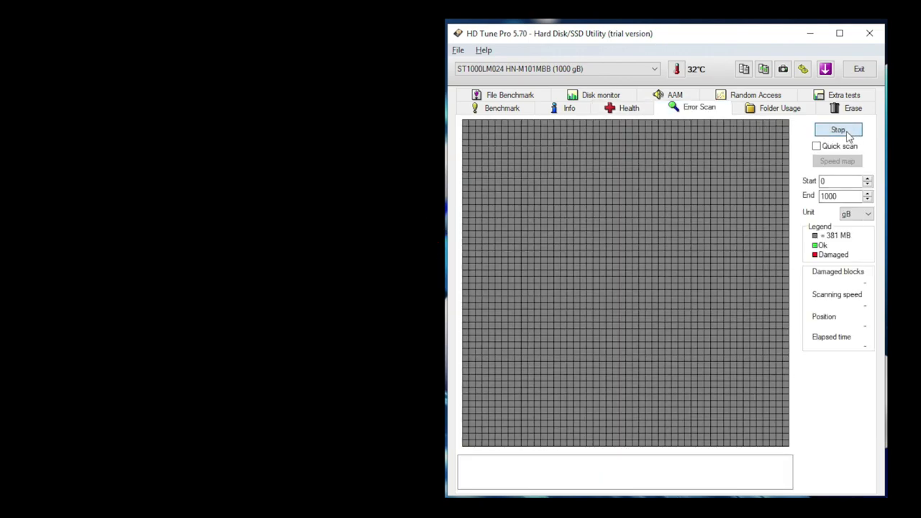
{"action": "left_click", "coordinate": [837, 129]}
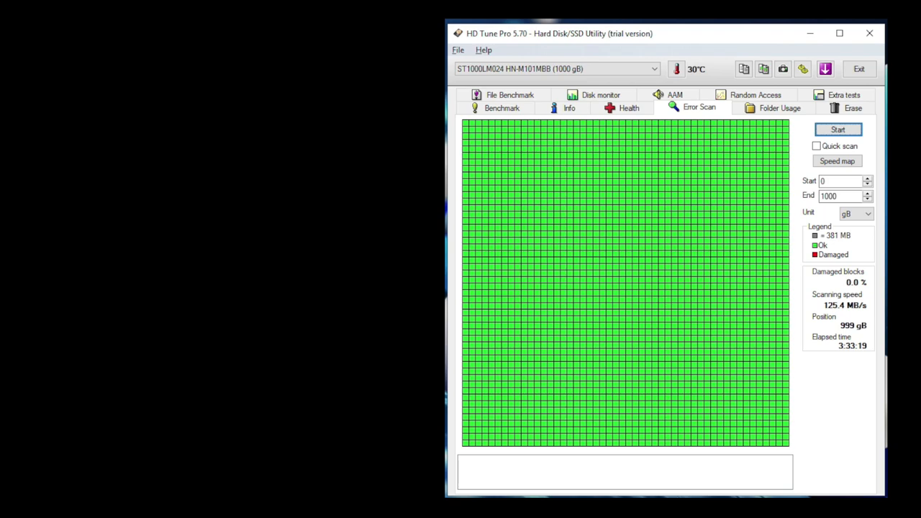
- Recheck Power On Hours, Spin Retry and Calibration Retry Count descriptions after the scan
{"action": "left_click", "coordinate": [627, 108]}
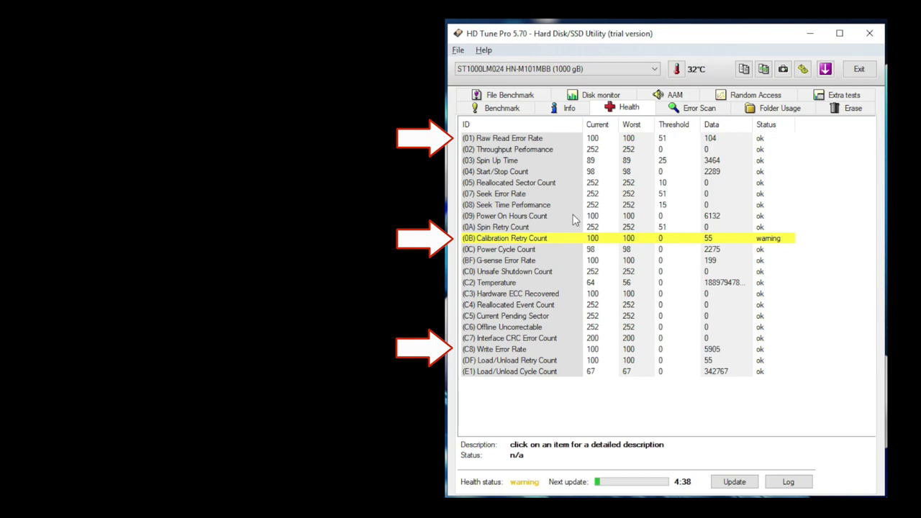
{"action": "left_click", "coordinate": [505, 216]}
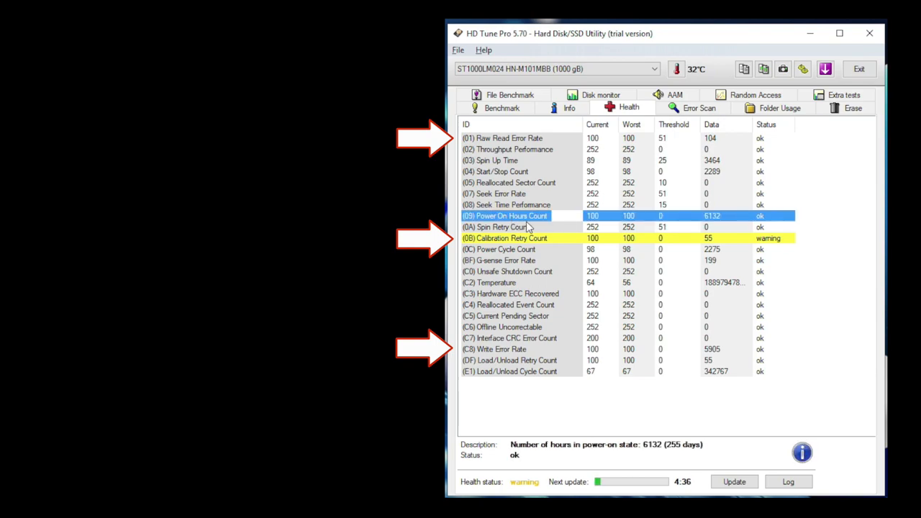
{"action": "left_click", "coordinate": [518, 227]}
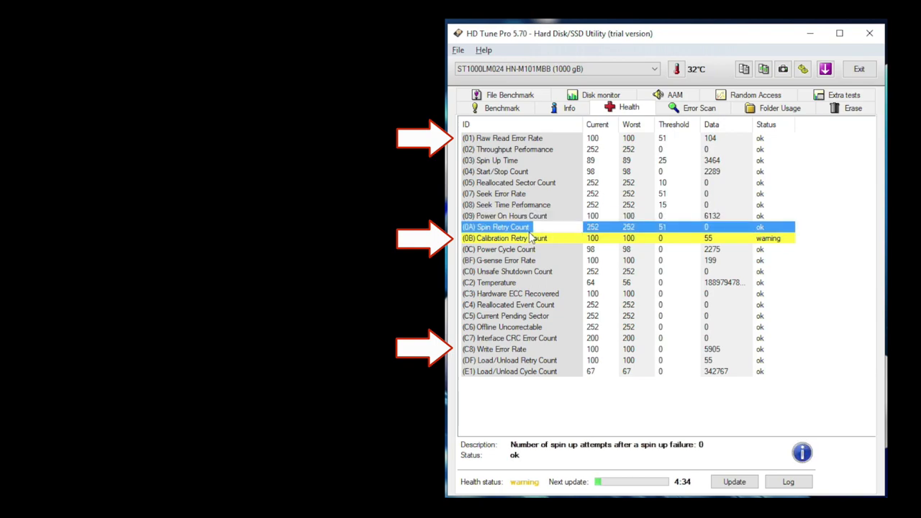
{"action": "left_click", "coordinate": [505, 237]}
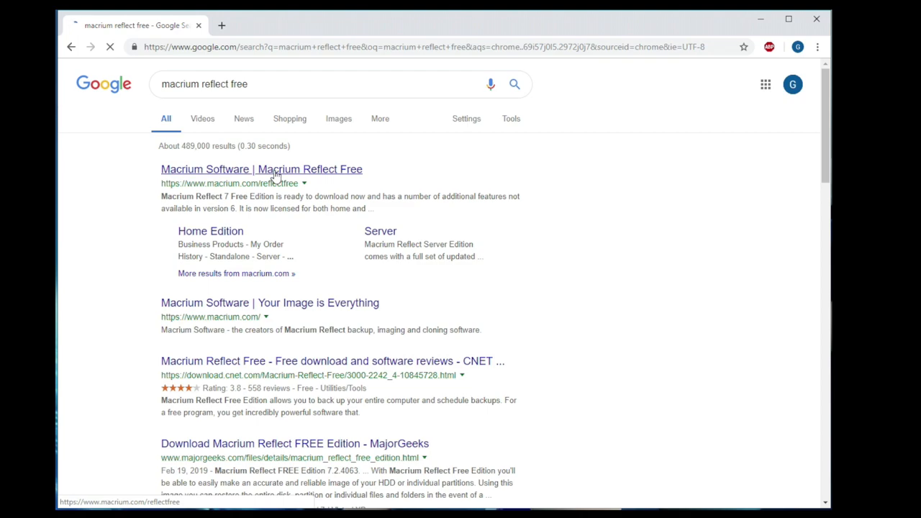
- Follow the Macrium Software | Macrium Reflect Free search result to macrium.com/reflectfree
{"action": "left_click", "coordinate": [262, 169]}
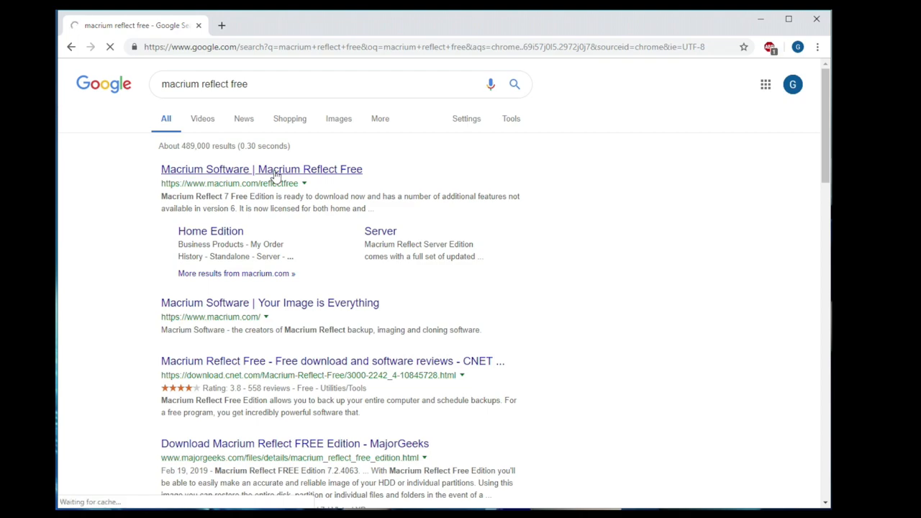
{"action": "left_click", "coordinate": [262, 169]}
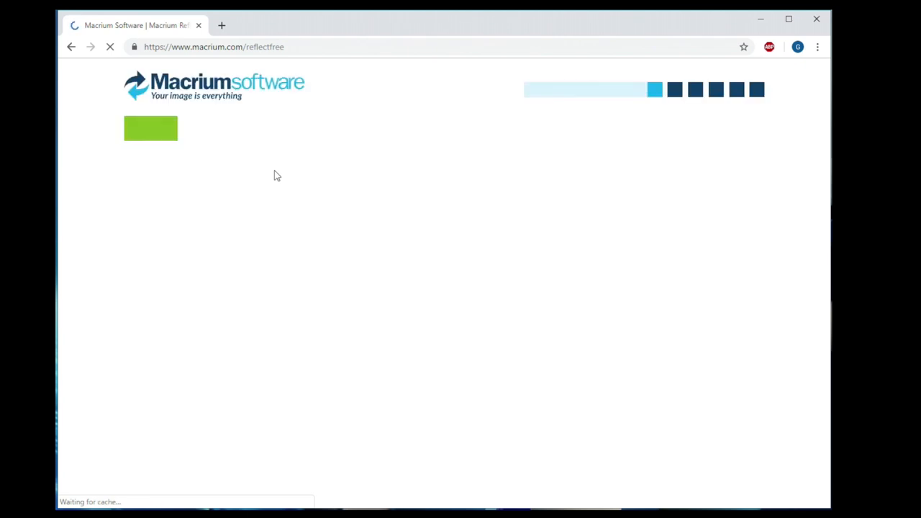